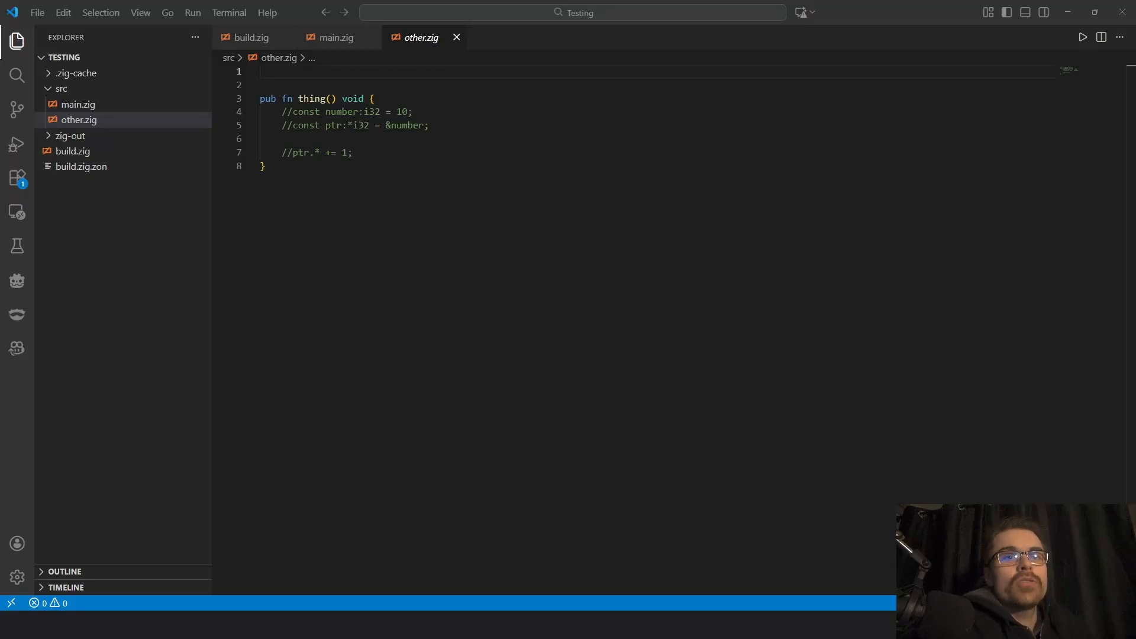
Uncomment the number, ptr and ptr.* += 1 lines inside thing().
click(79, 120)
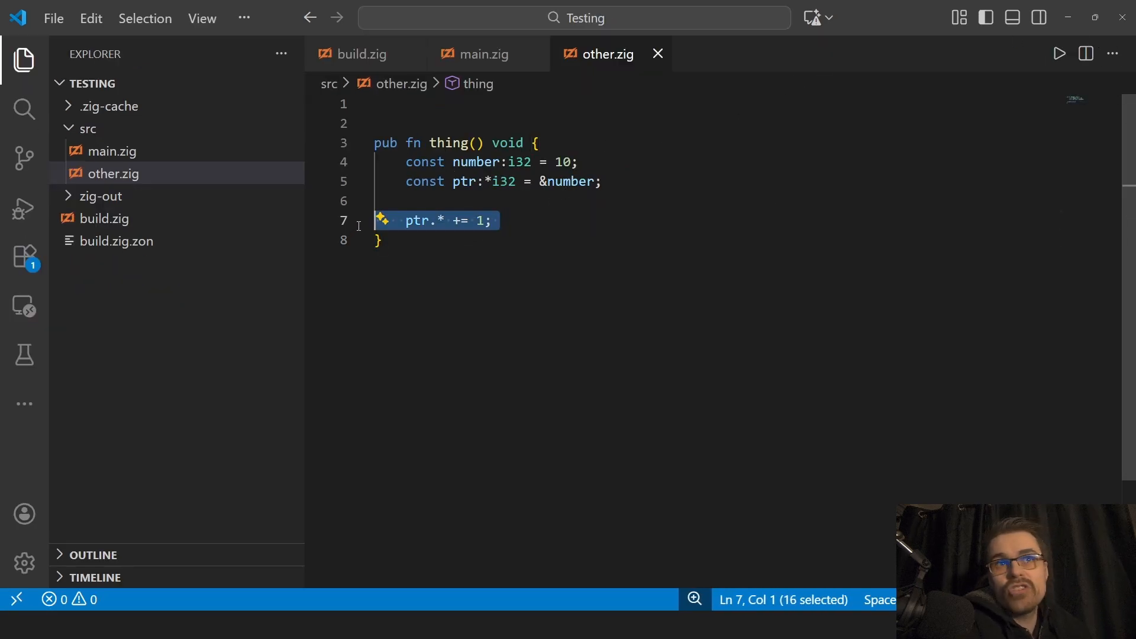
Deselect the uncommented code before bringing up a terminal in src.
click(464, 201)
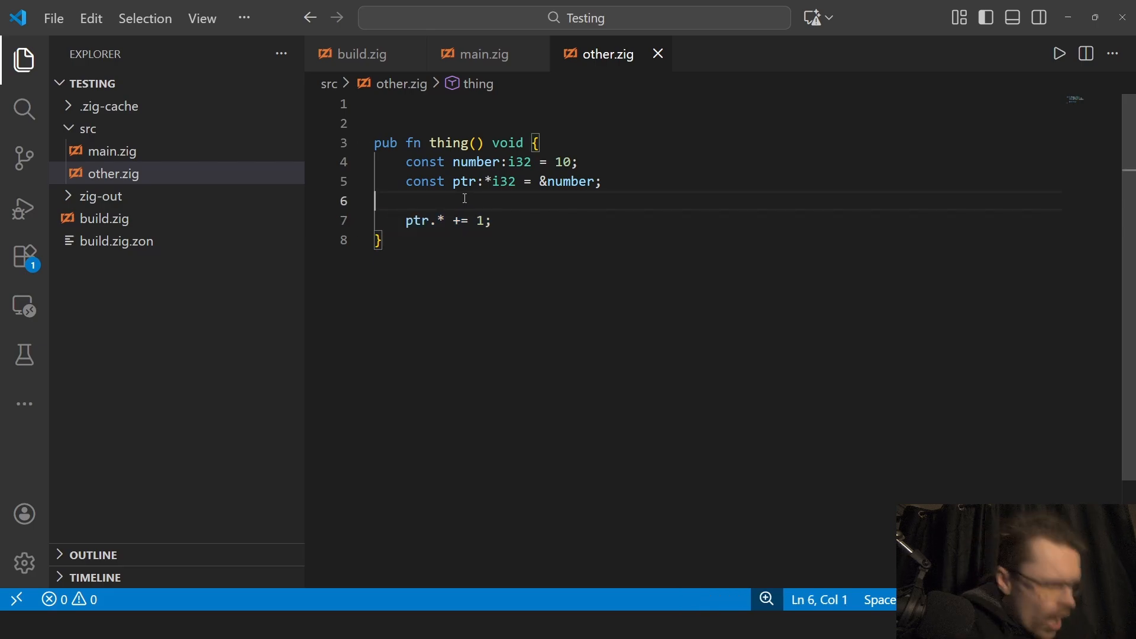
mouse_move(624, 276)
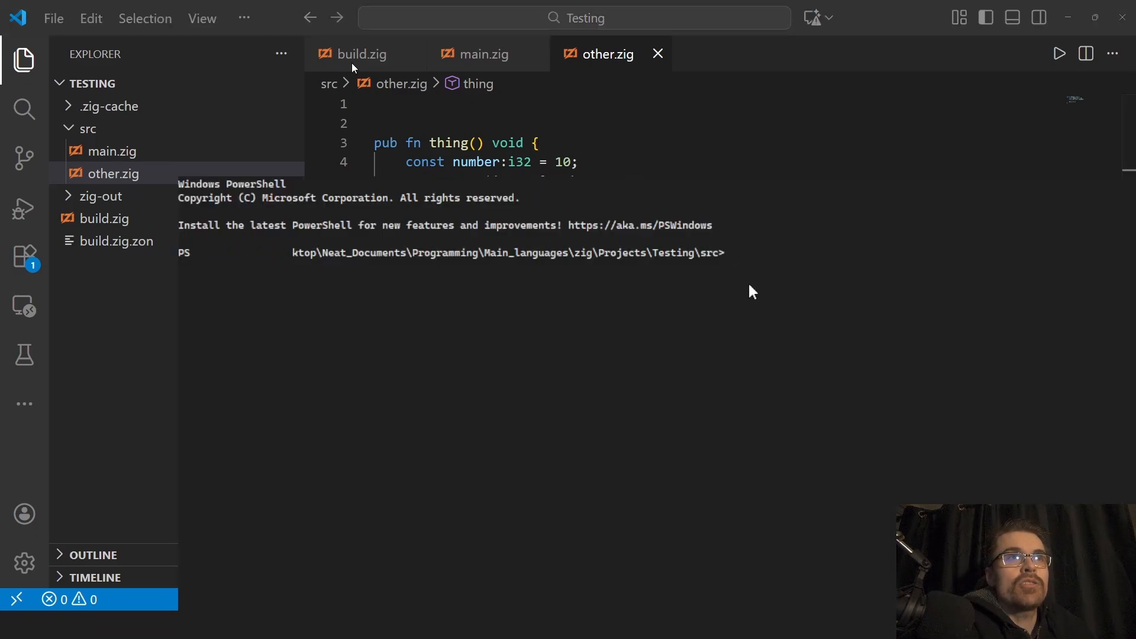
text(zig run main.zig)
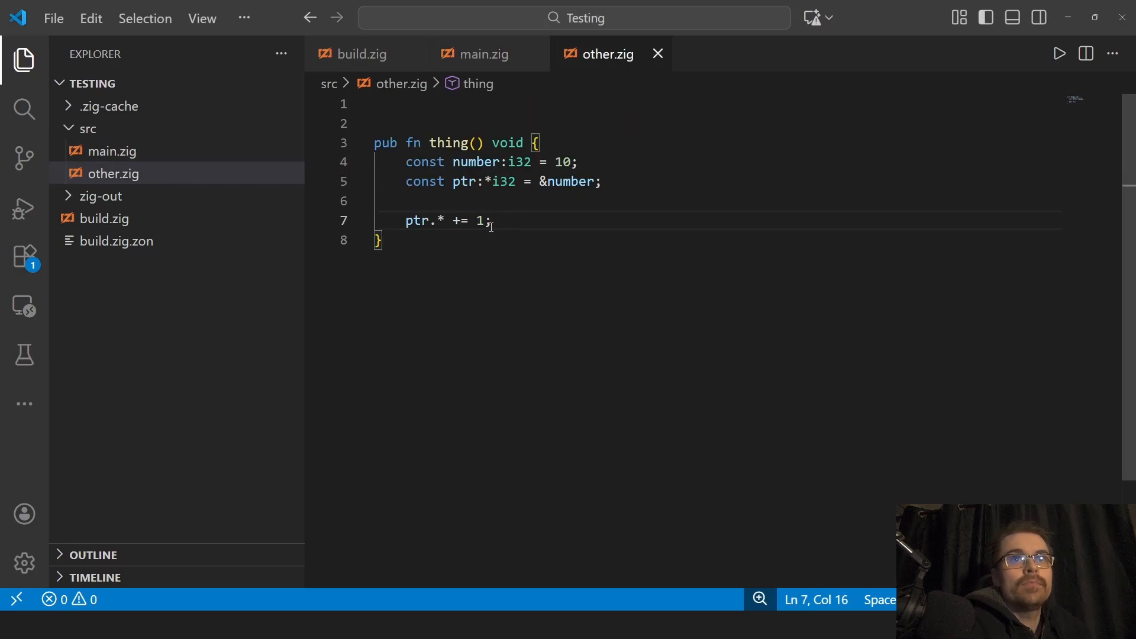
Add a bogus `a = b;` line below the increment to provoke an undeclared-identifier error.
text(a =)
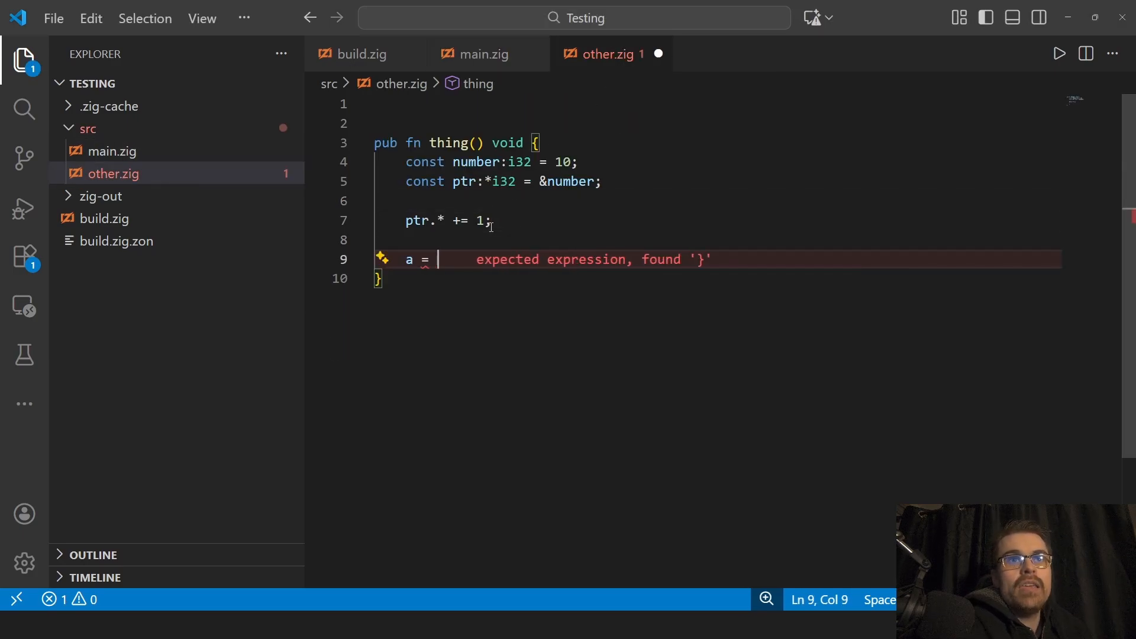
text(b;)
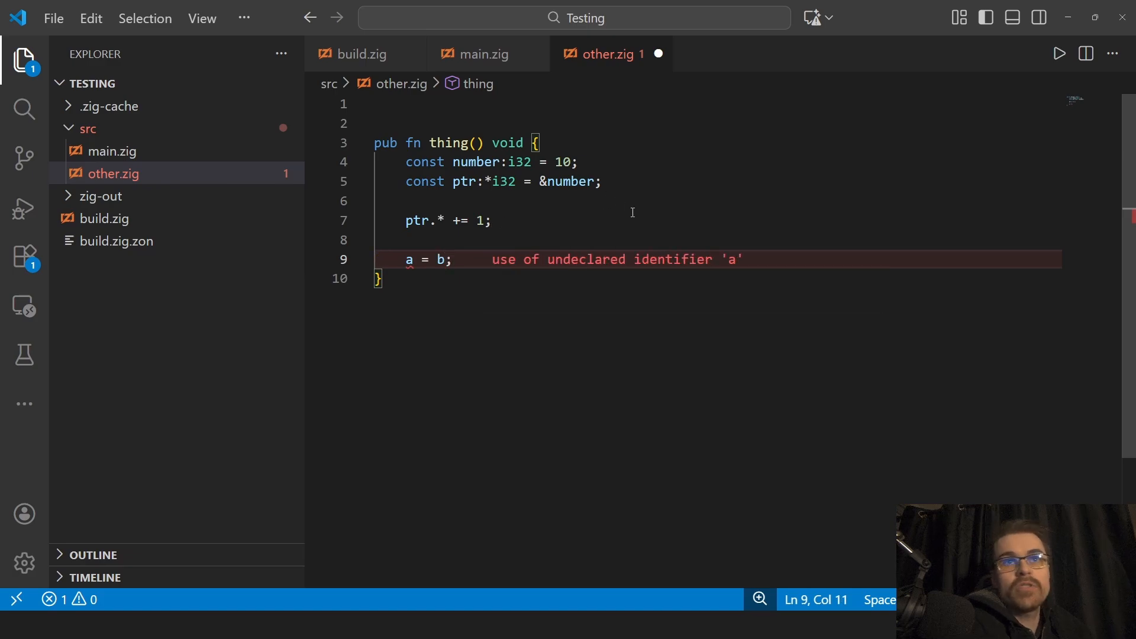
mouse_move(697, 220)
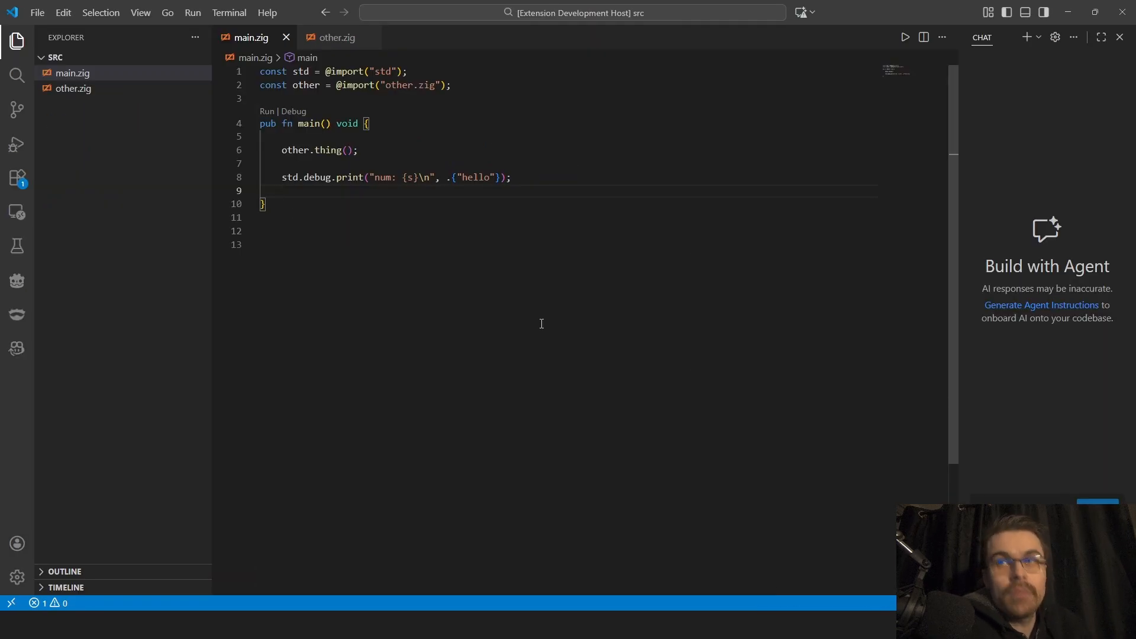
Dismiss the Chat panel and switch the Extension Development Host to other.zig.
click(1120, 37)
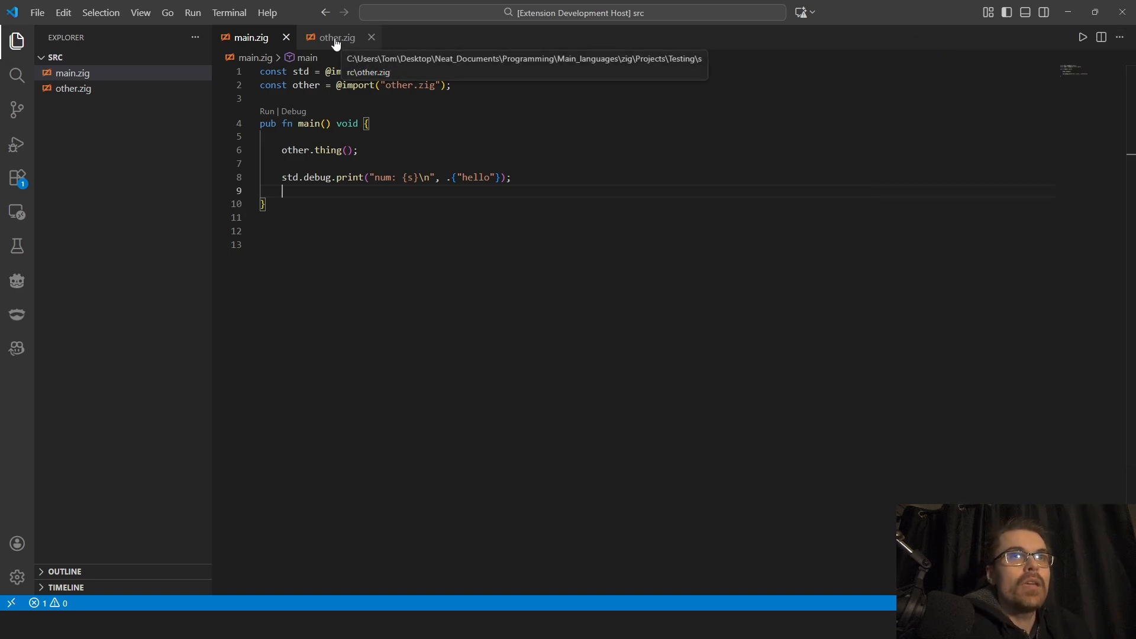
click(335, 37)
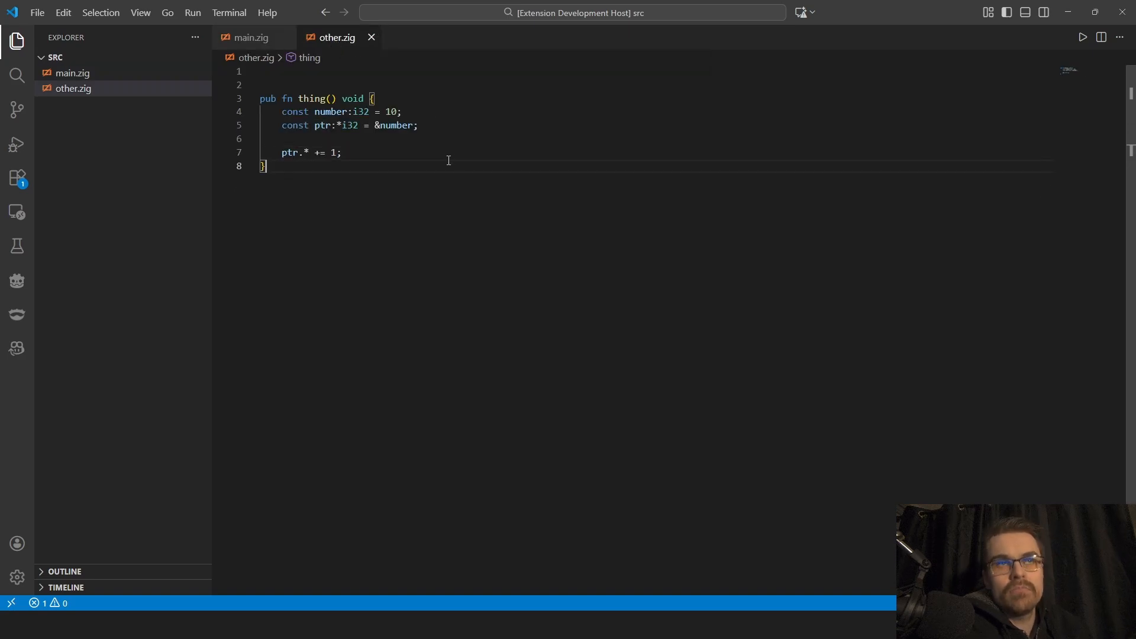
Focus other.zig so the language server reports expected '*i32', found '*const i32' on line 5.
click(341, 153)
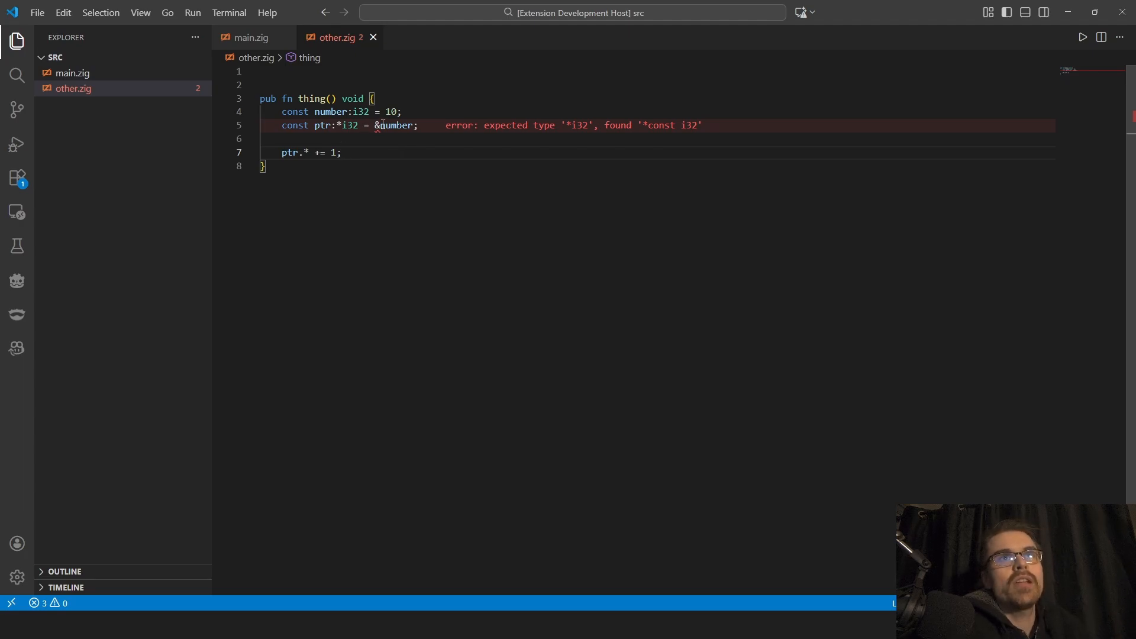
click(250, 36)
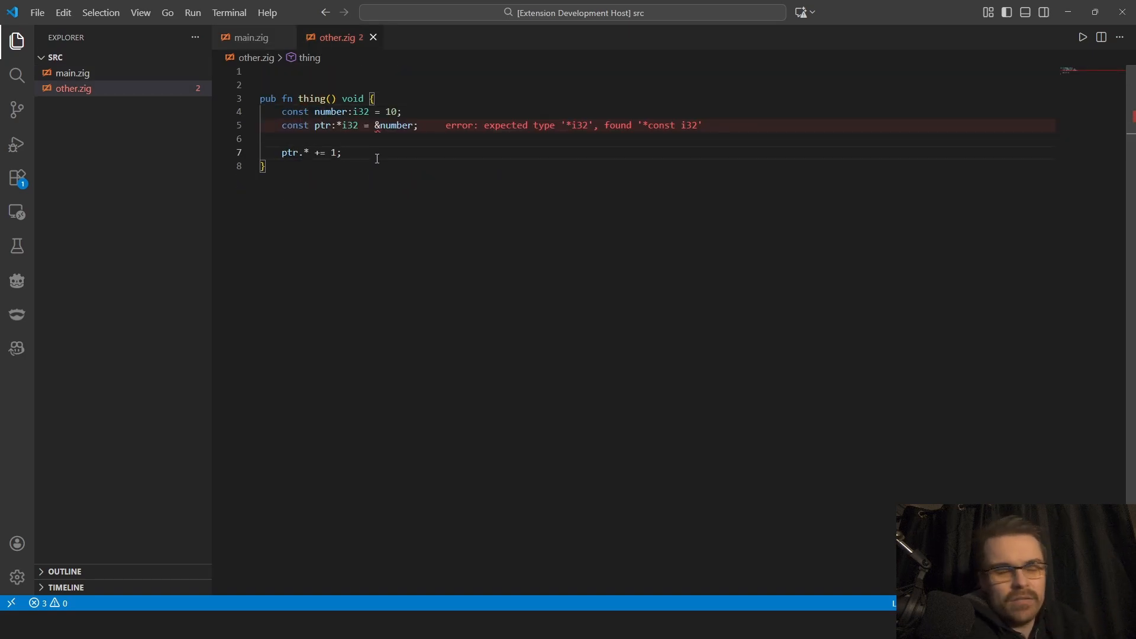
mouse_move(460, 142)
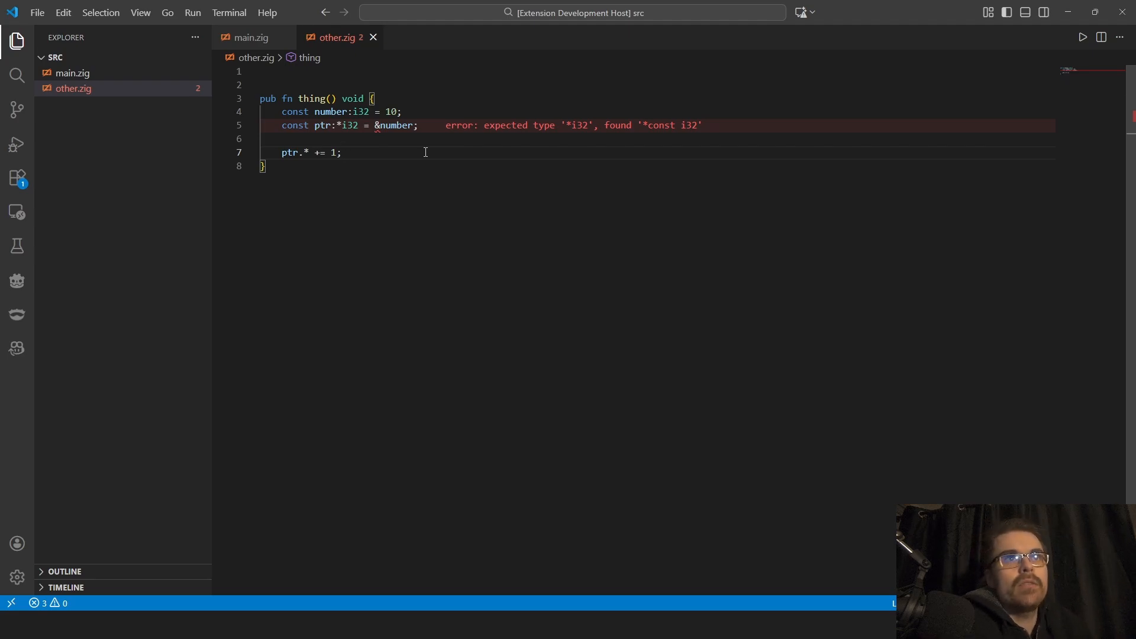
Declare ptr as *const i32, replace the increment with `_ = ptr;`, and save.
double_click(348, 125)
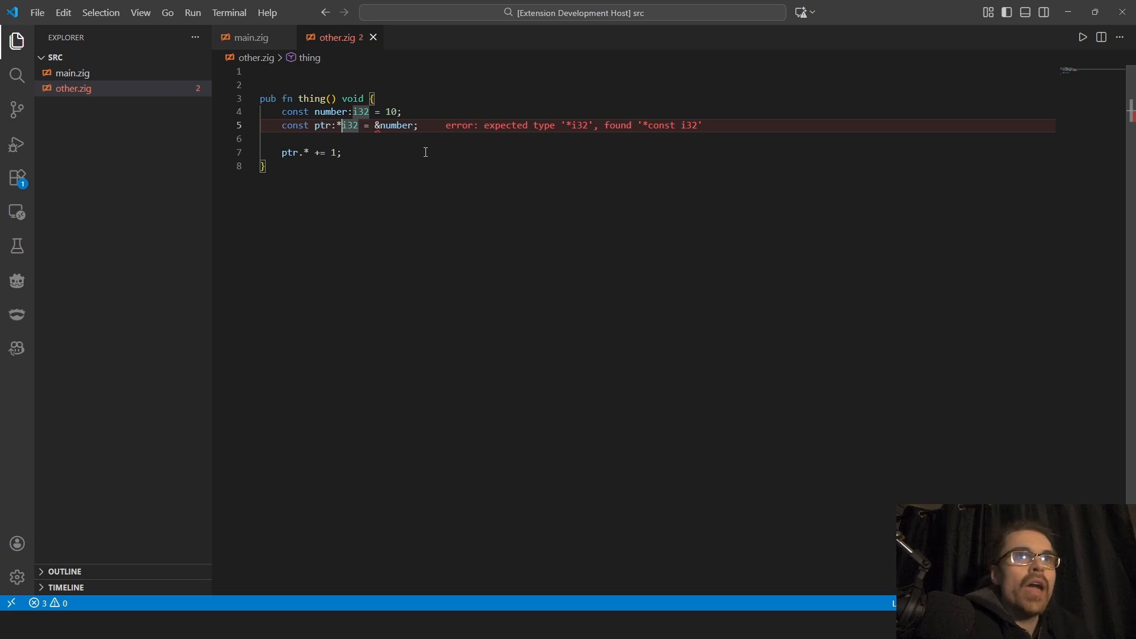
text(const)
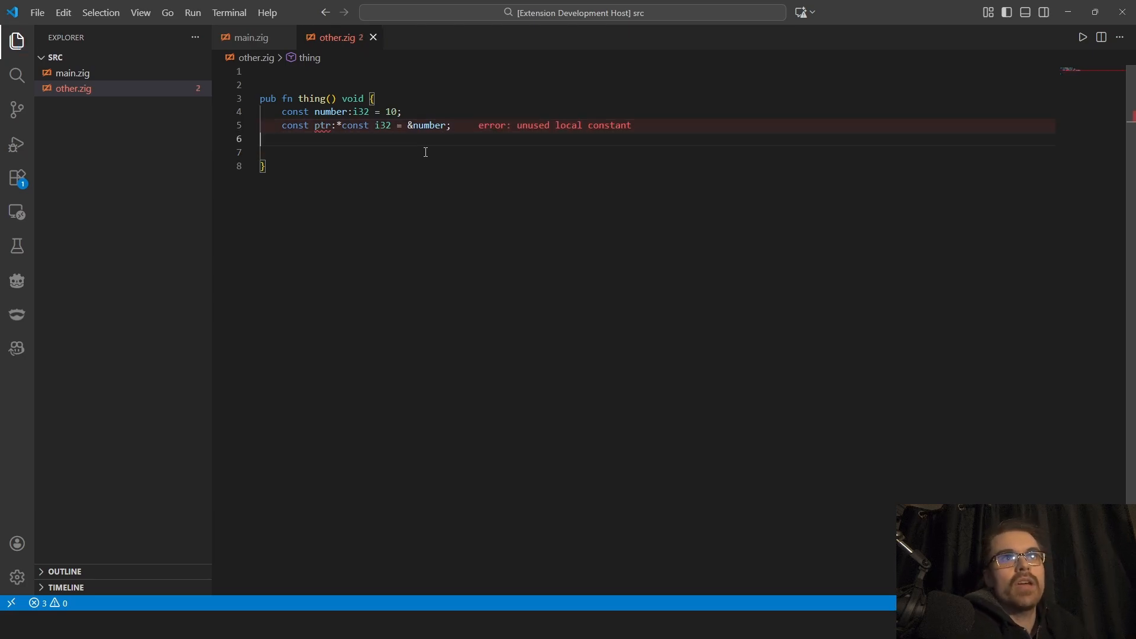
text(_ = ptr;)
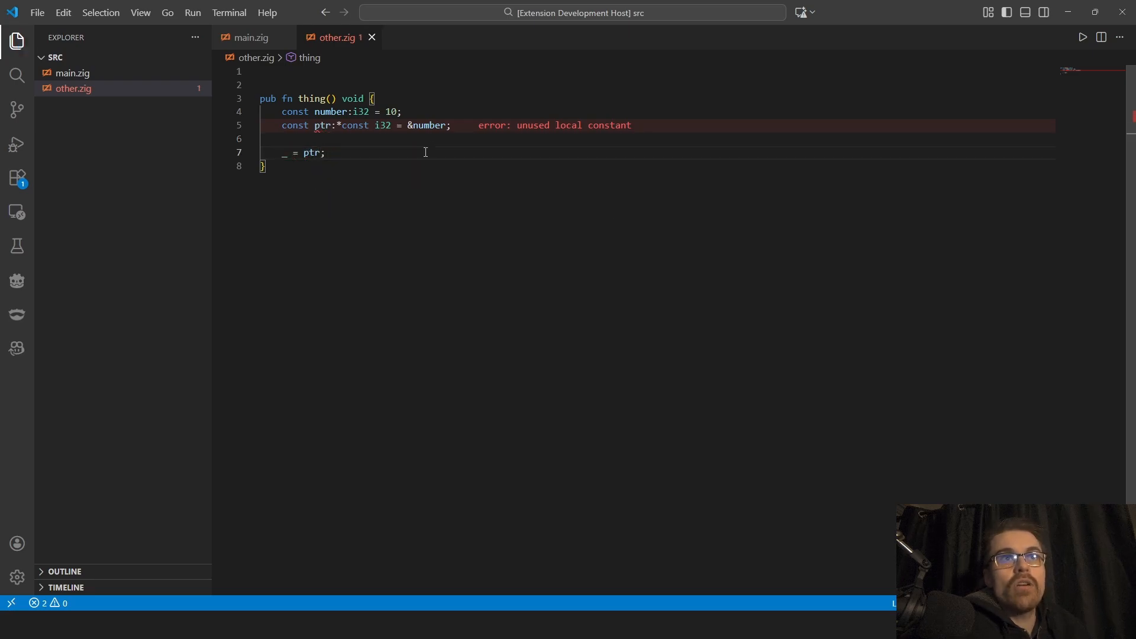
key(Ctrl+S)
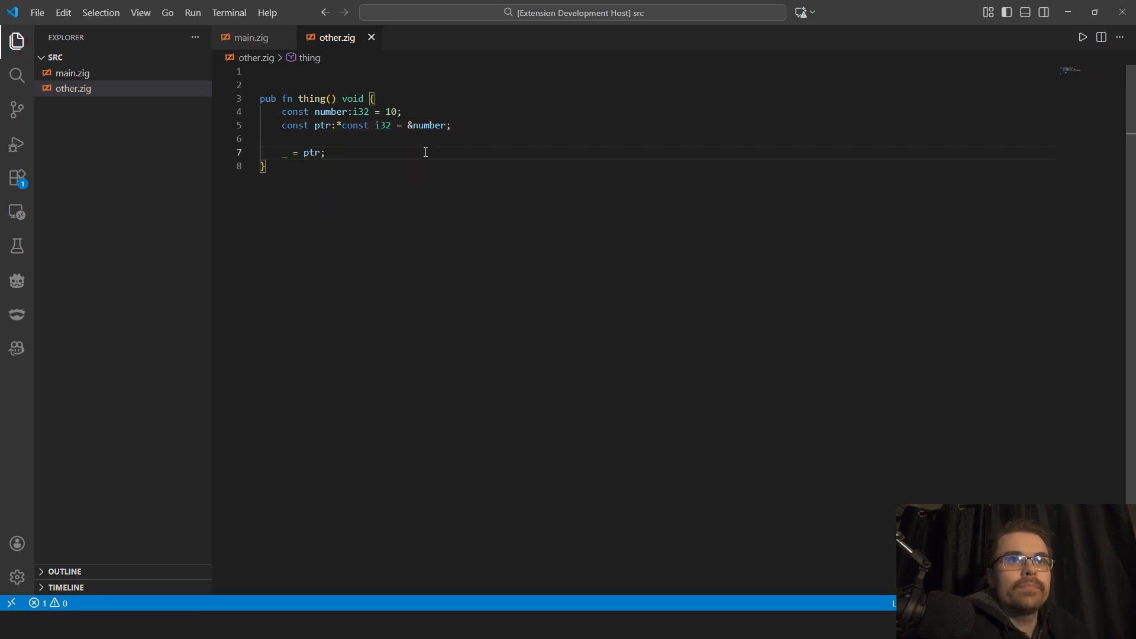